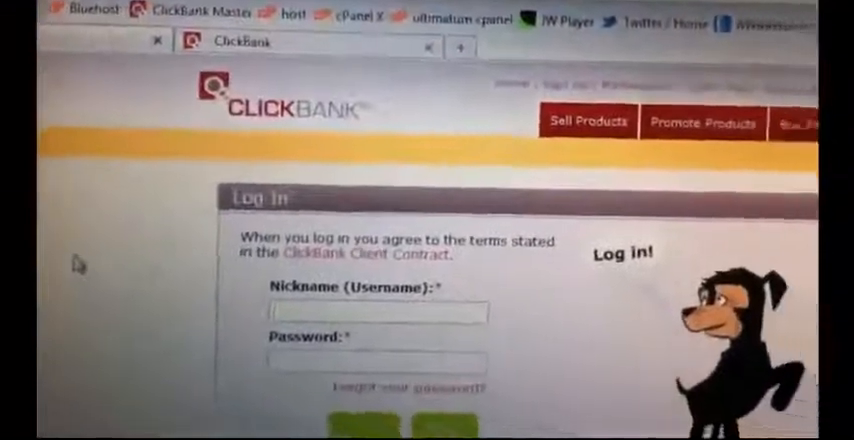
Scroll down the ClickBank dashboard to the recent sales snapshot.
scroll(down, 3)
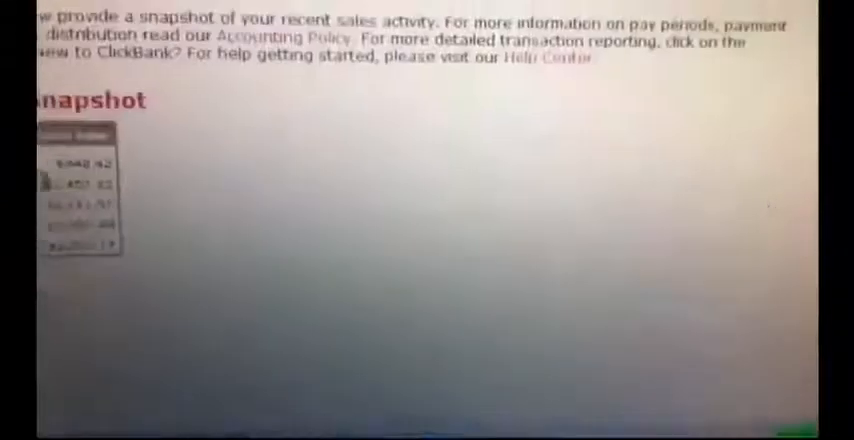
scroll(down, 3)
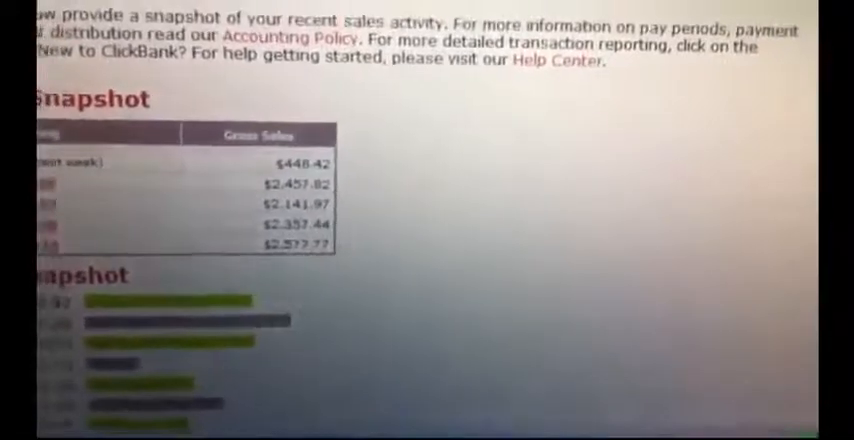
scroll(down, 3)
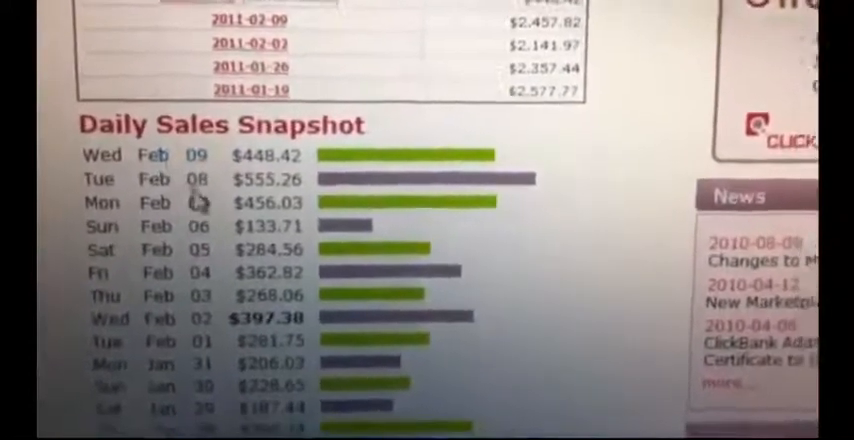
scroll(down, 3)
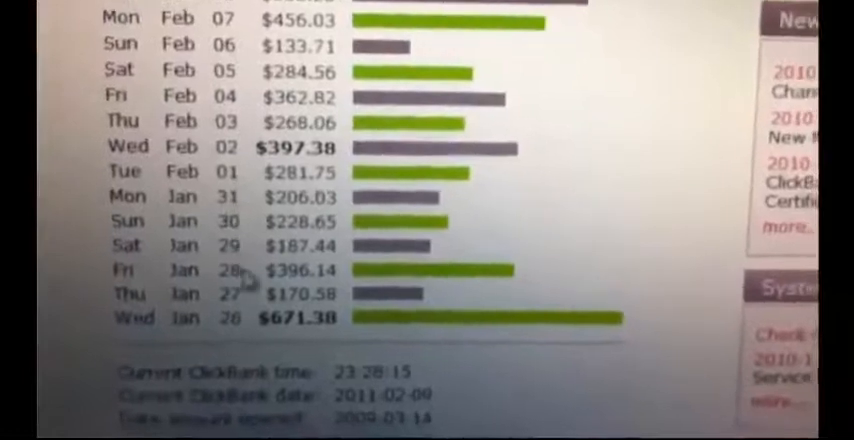
scroll(up, 3)
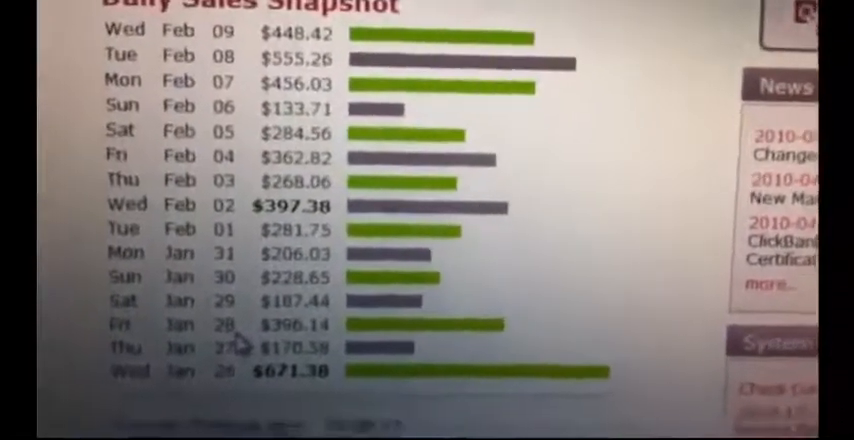
scroll(up, 3)
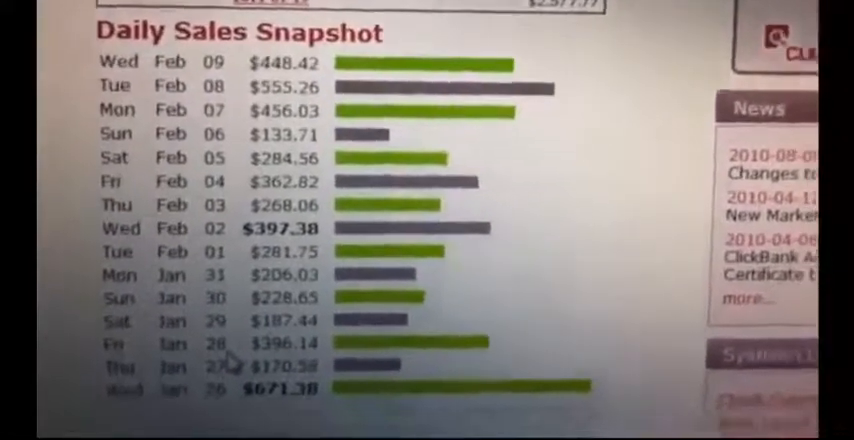
scroll(up, 3)
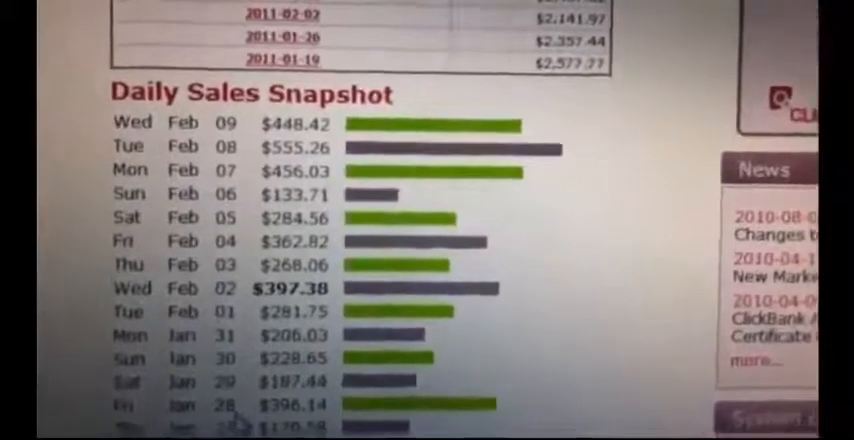
scroll(up, 3)
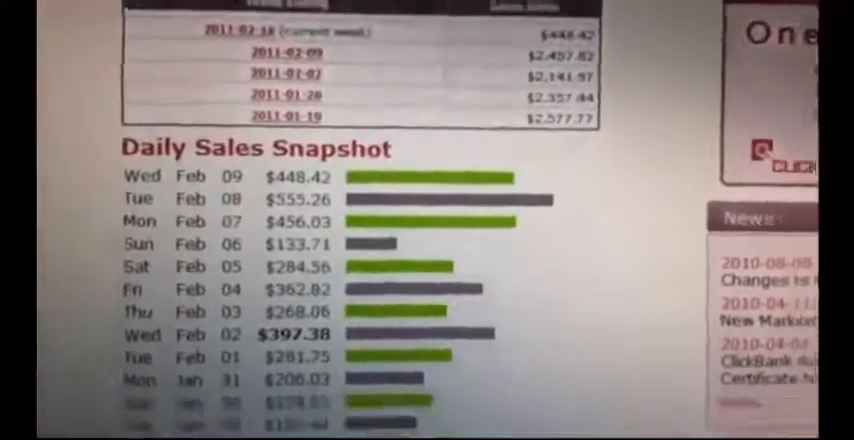
scroll(down, 3)
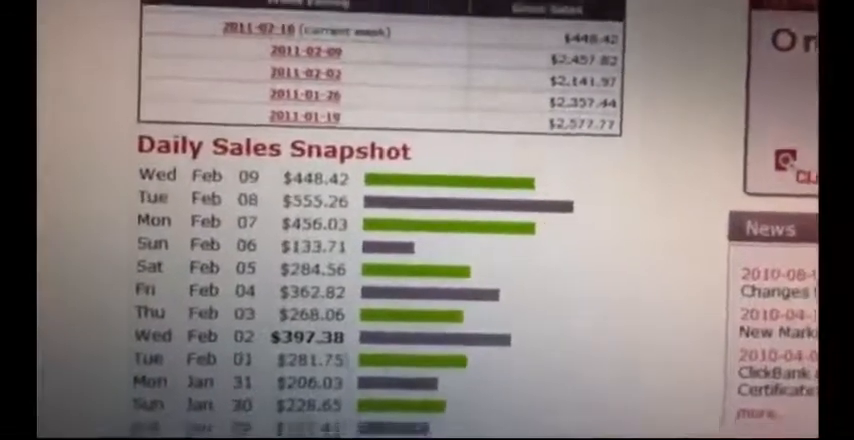
scroll(down, 3)
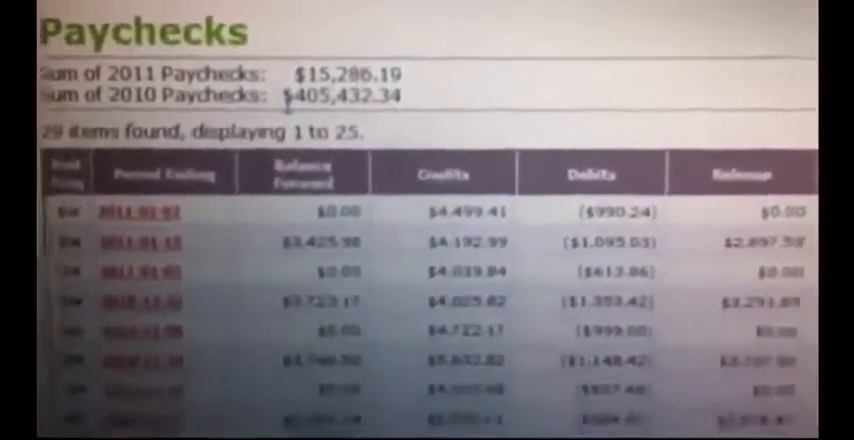
Scroll down the paychecks table to the 2011 and 2010 totals.
scroll(down, 3)
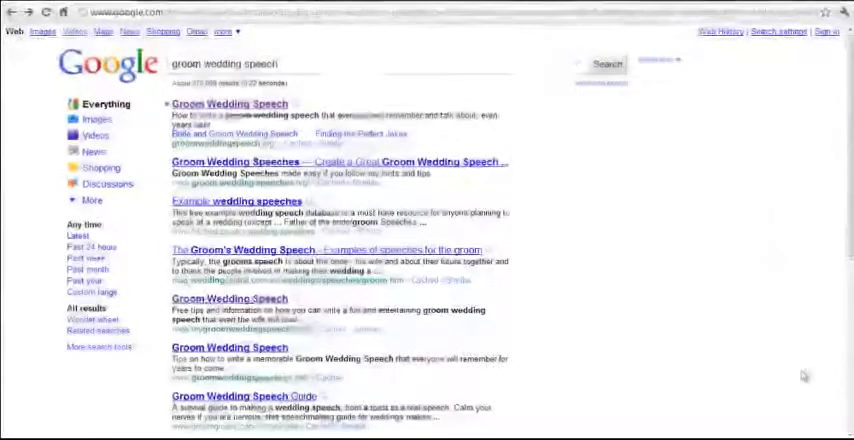
Run the Google search for 'groom wedding speech' and show its results.
click(607, 63)
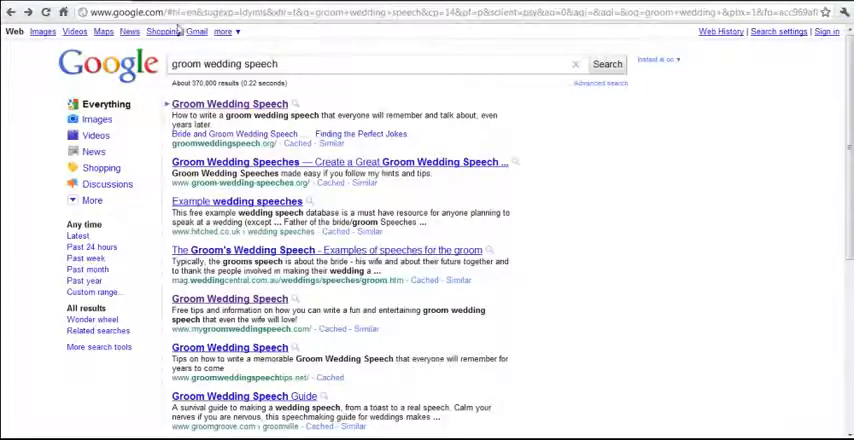
Visit the groom wedding speech example site, skim it, and return to the Google results.
click(450, 12)
text(www.googe)
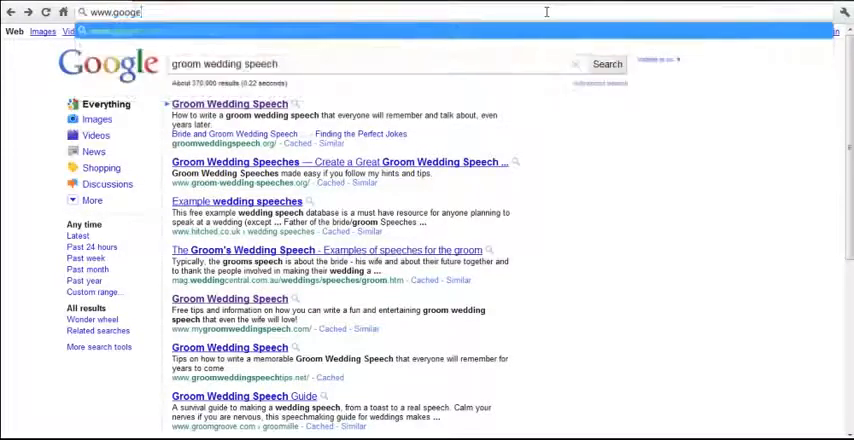
key(Return)
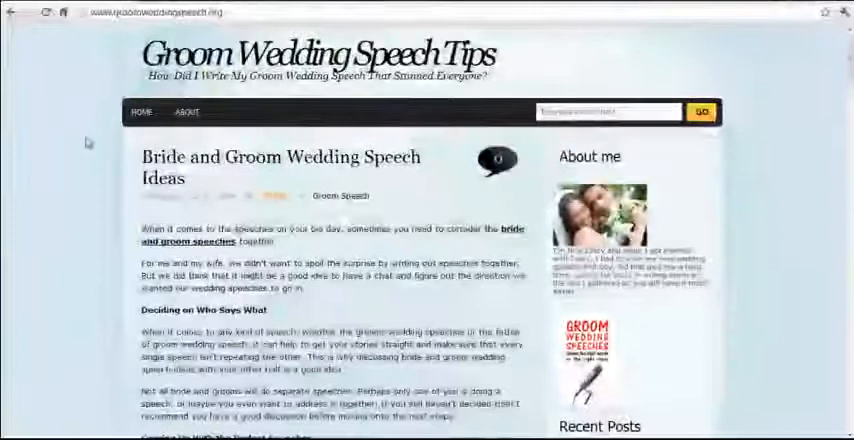
scroll(down, 3)
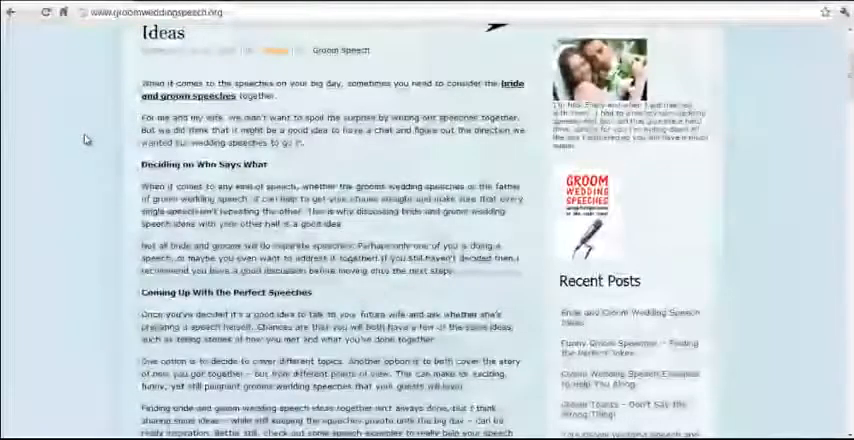
scroll(up, 3)
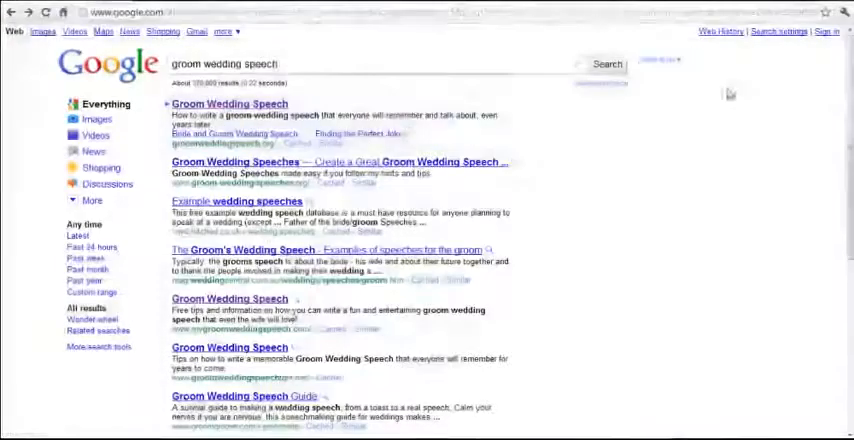
click(606, 63)
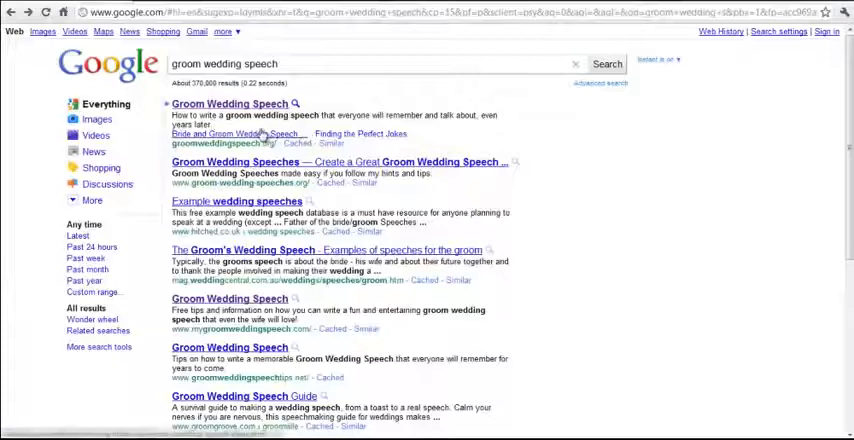
mouse_move(457, 141)
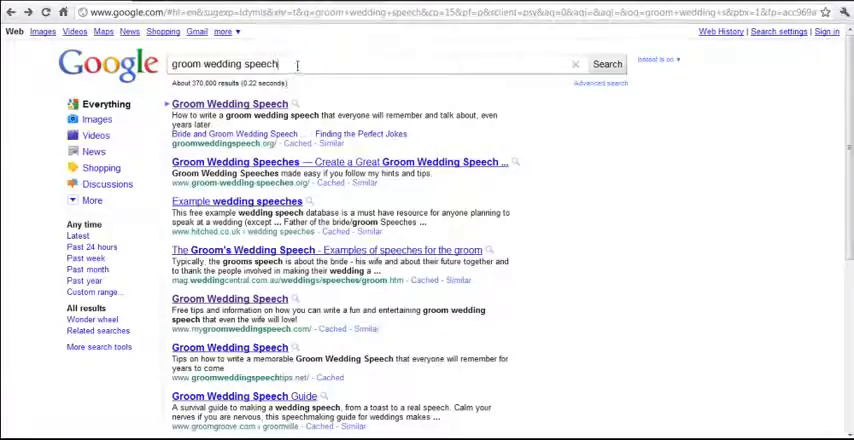
Search Google for 'your love guru review' and skim the result listings.
triple_click(224, 64)
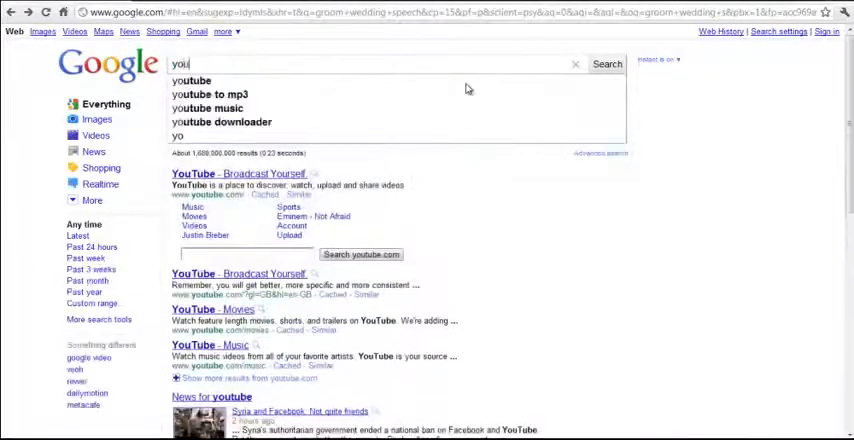
text(your love guru review)
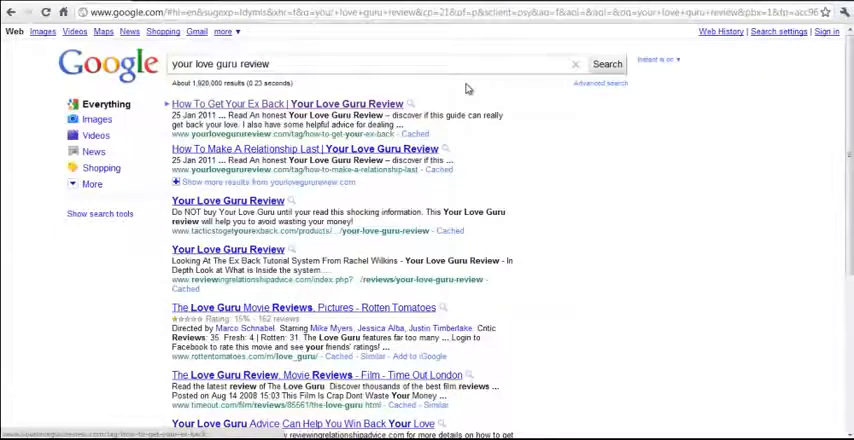
mouse_move(470, 138)
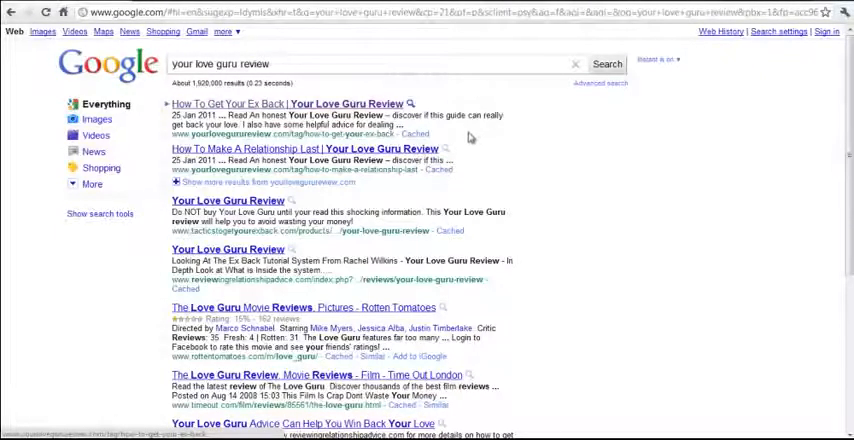
mouse_move(470, 136)
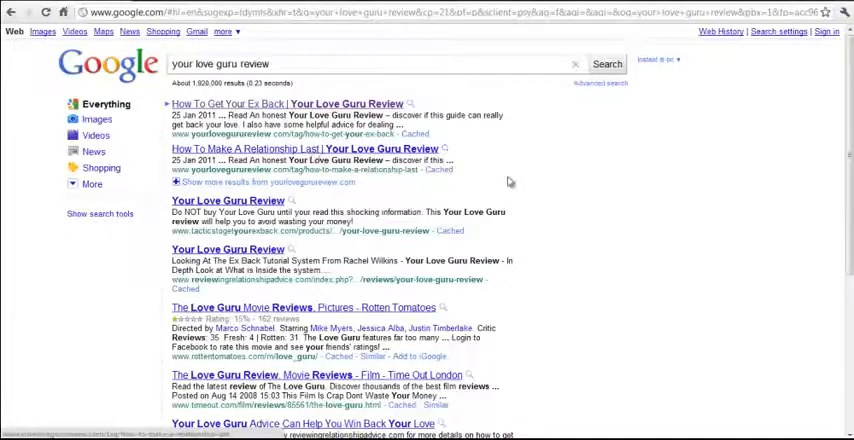
scroll(down, 3)
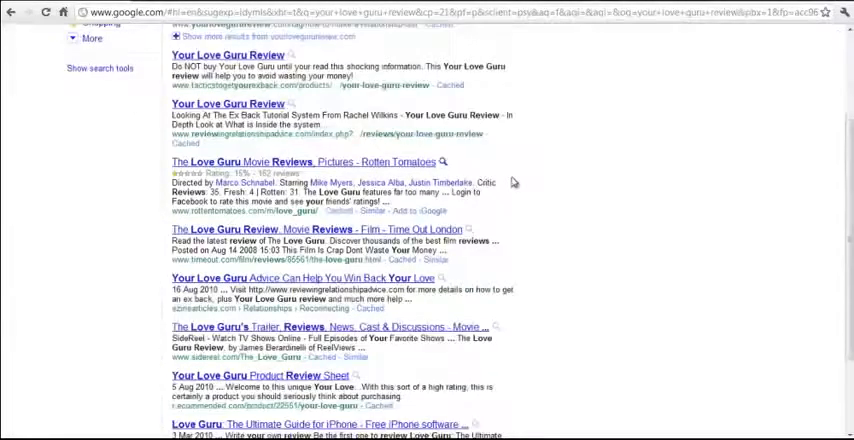
scroll(up, 3)
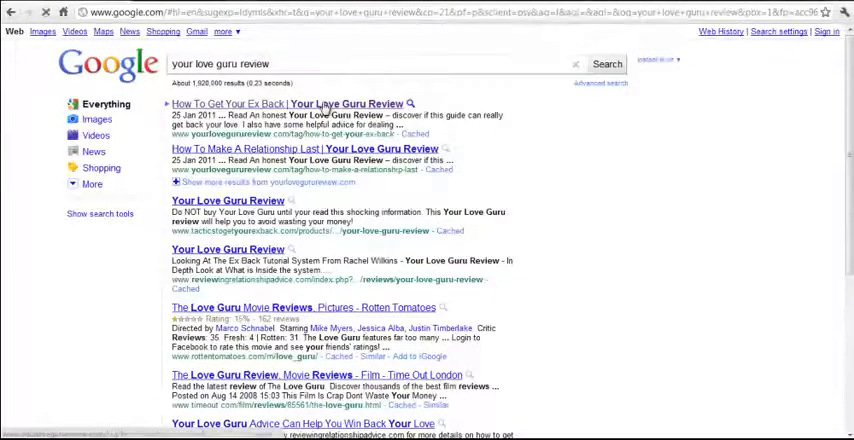
Open the top 'How To Get Your Ex Back | Your Love Guru Review' result and skim its posts.
click(286, 103)
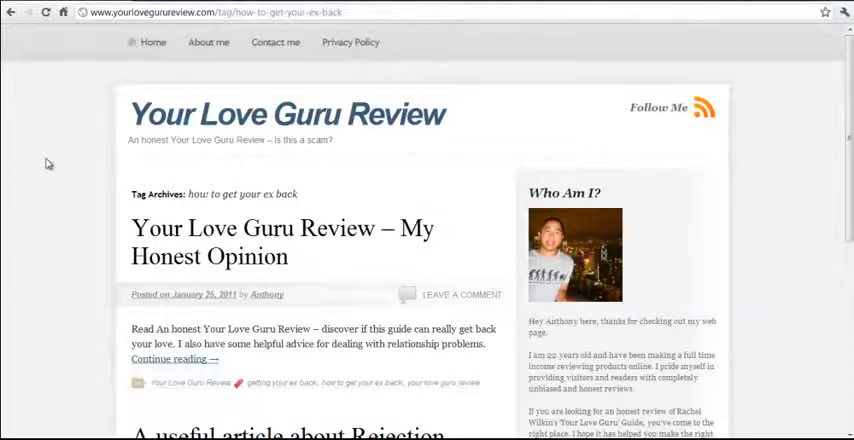
scroll(down, 3)
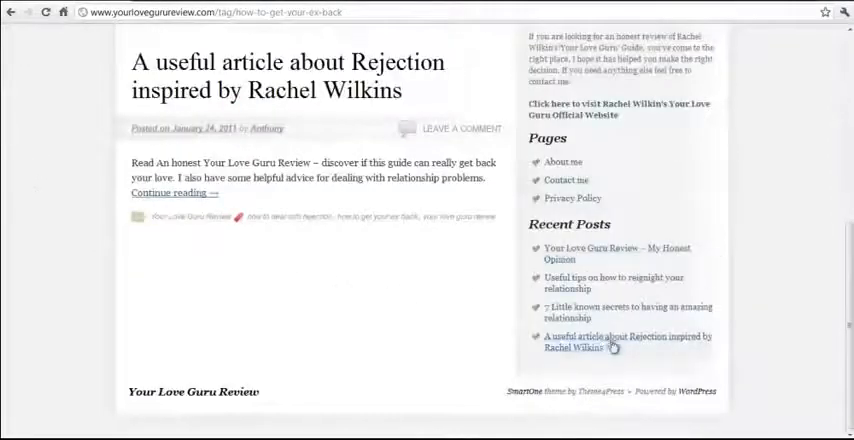
scroll(up, 3)
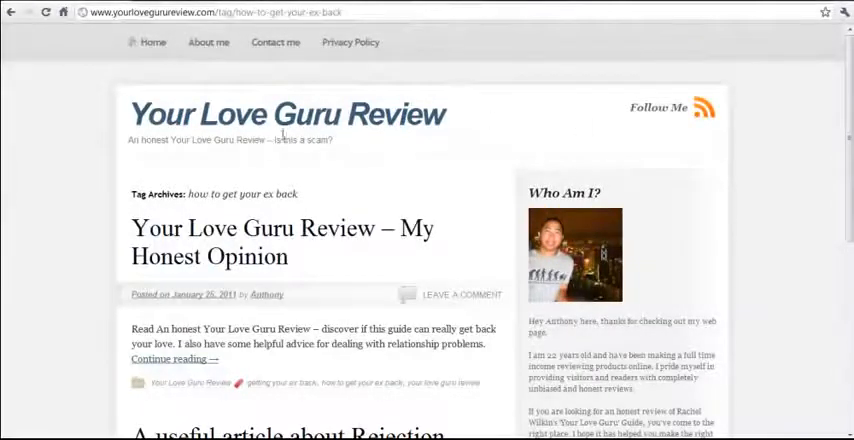
mouse_move(25, 203)
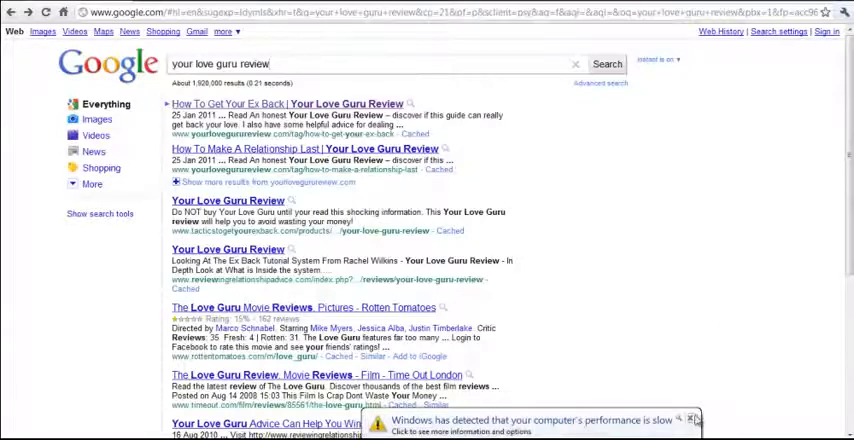
Dismiss the Windows 'performance is slow' notification balloon.
click(694, 418)
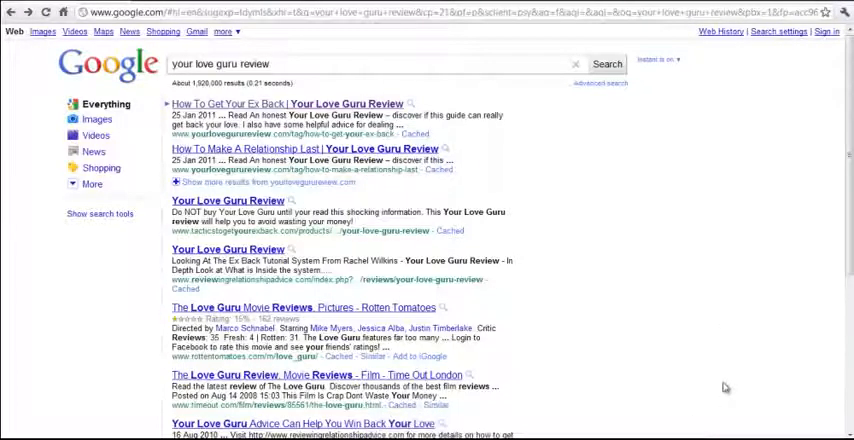